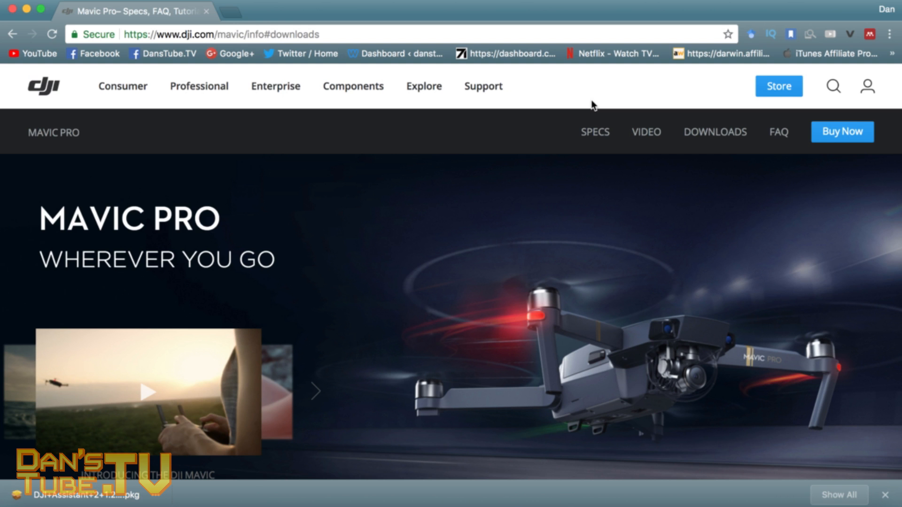
mouse_move(160, 202)
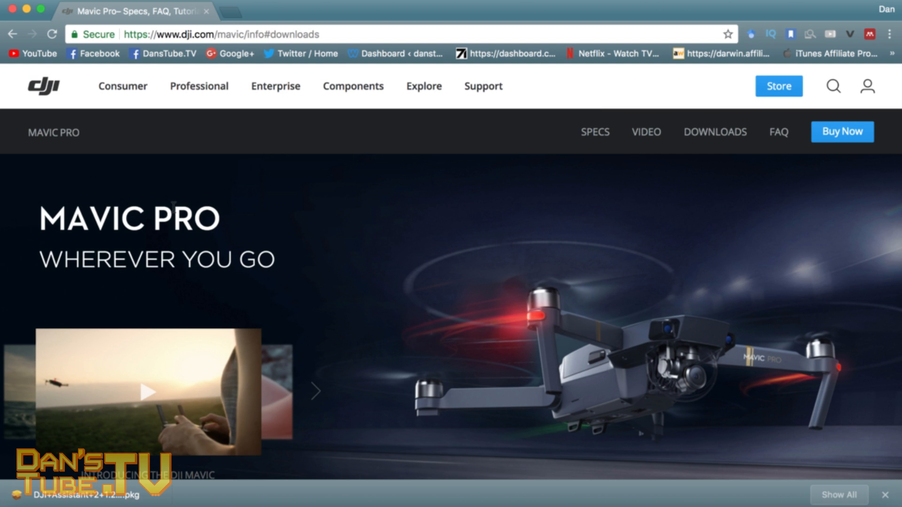
mouse_move(561, 178)
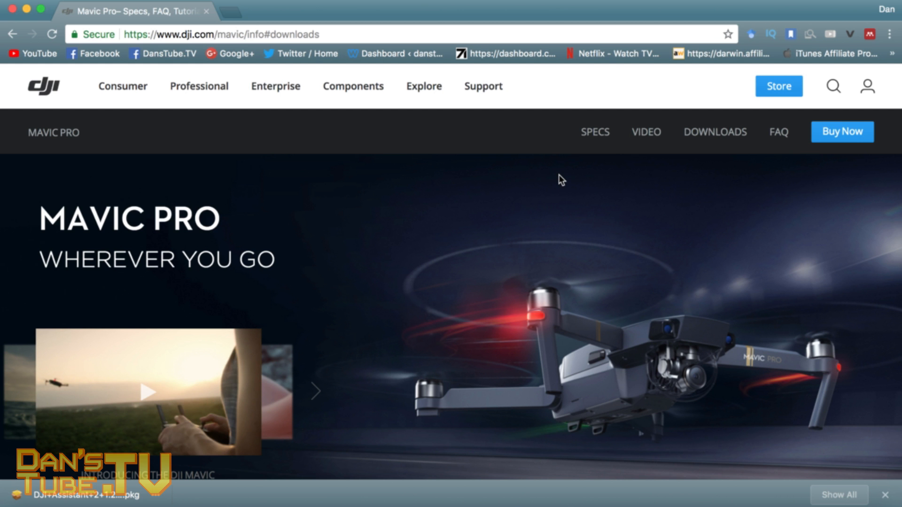
- Scroll the DJI Mavic Pro page to the Downloads section listing DJI Assistant 2 v1.2.4
scroll(down, 3)
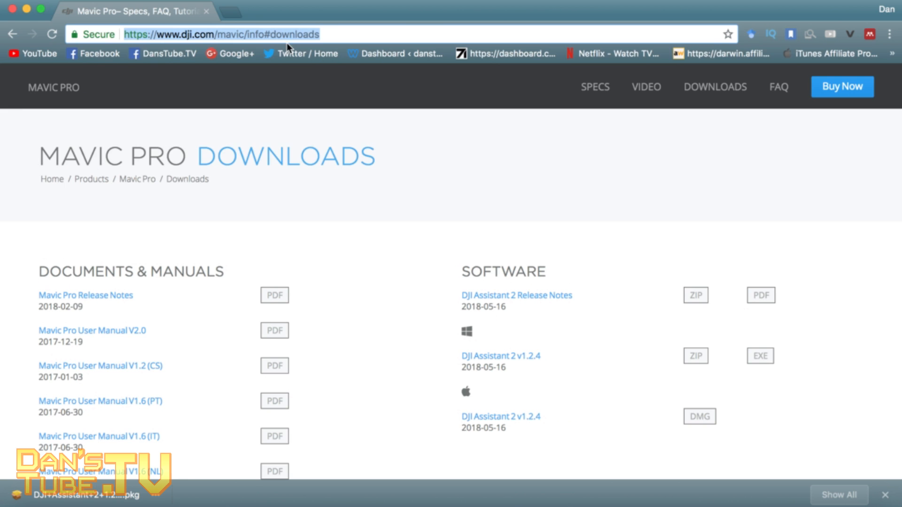
click(241, 34)
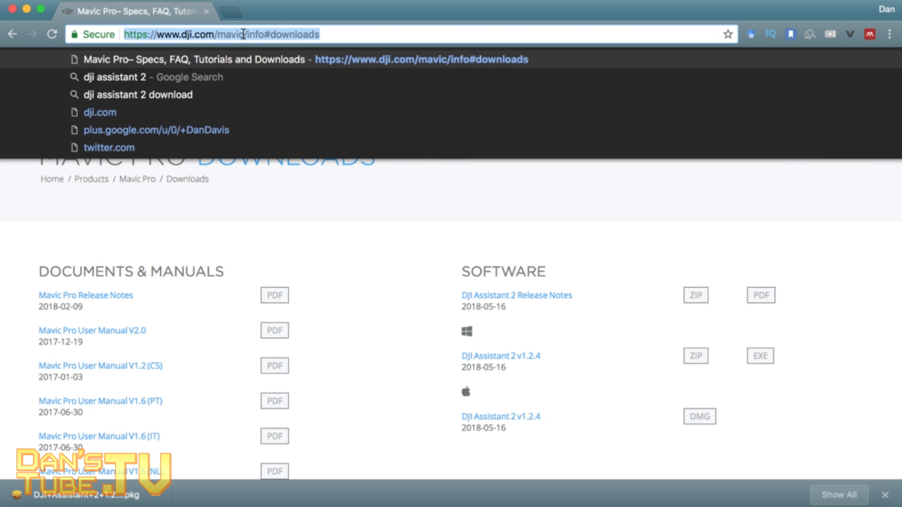
click(384, 326)
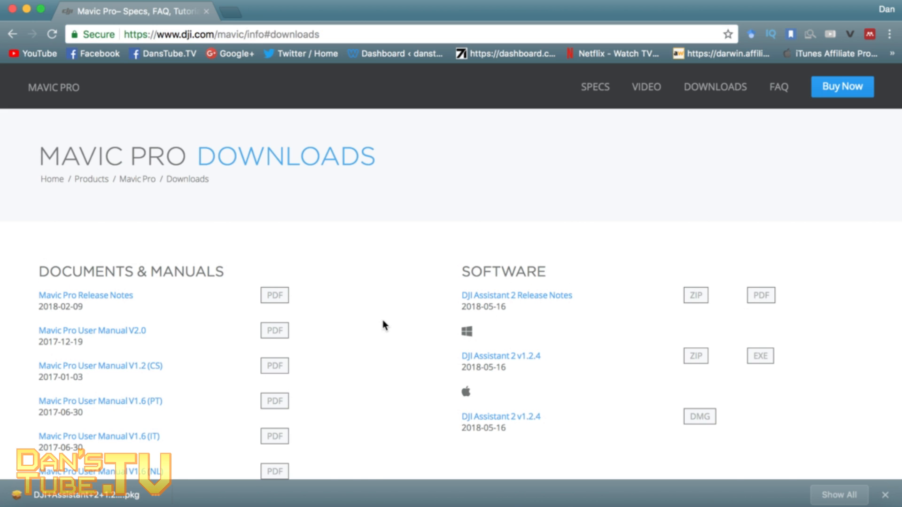
mouse_move(512, 361)
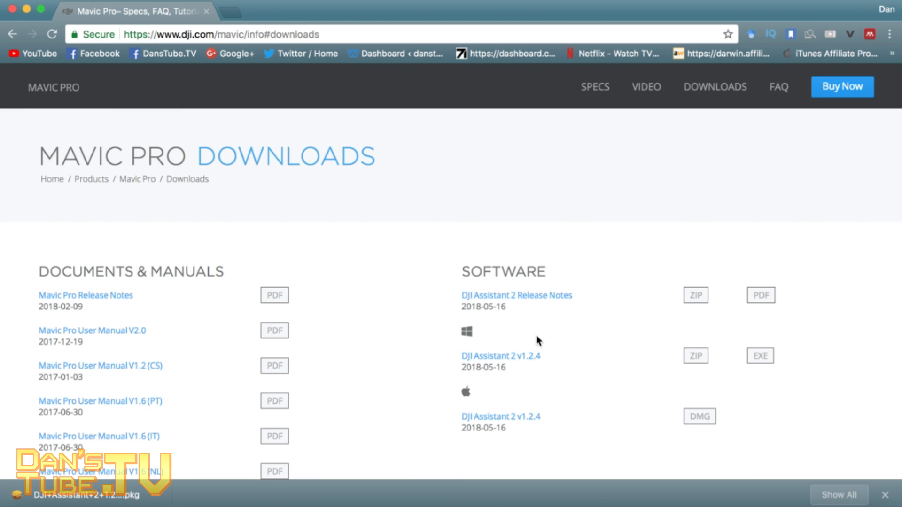
mouse_move(488, 401)
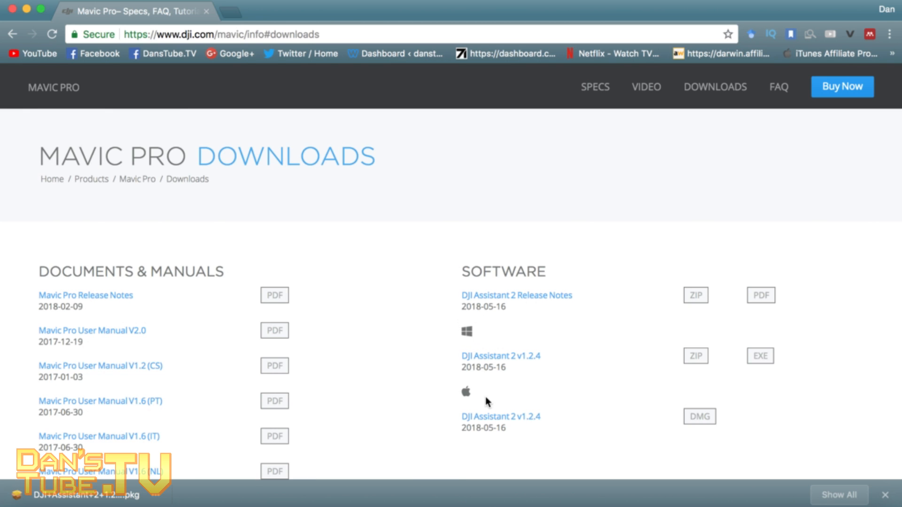
mouse_move(409, 371)
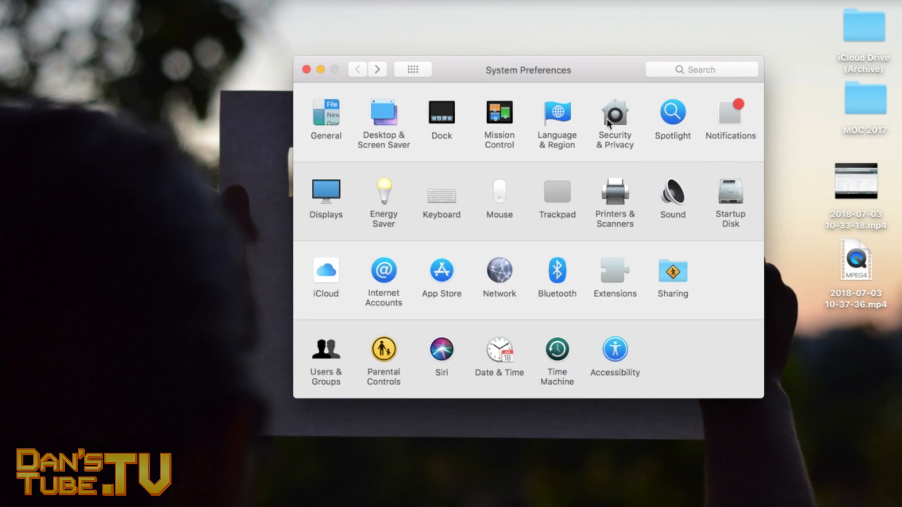
- Allow identified-developer apps in Security & Privacy and advance the DJI Assistant 2 installer past Introduction and License
click(614, 114)
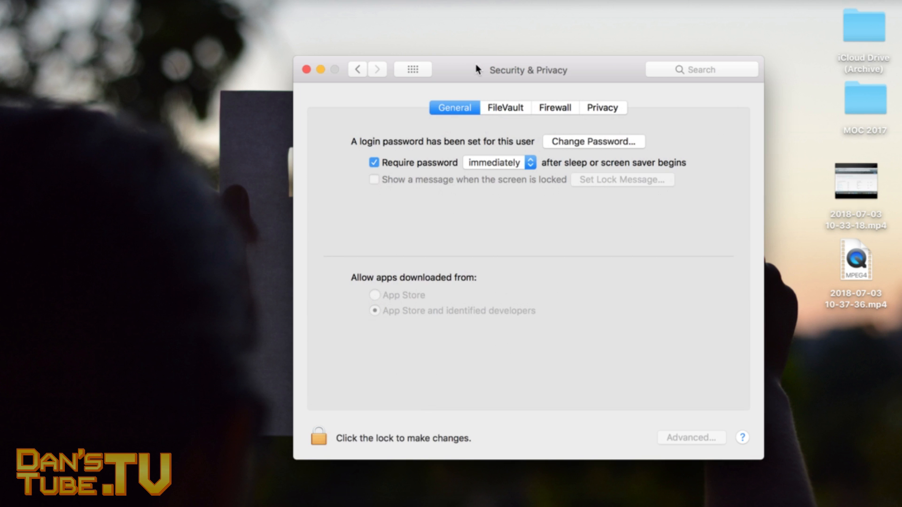
mouse_move(401, 290)
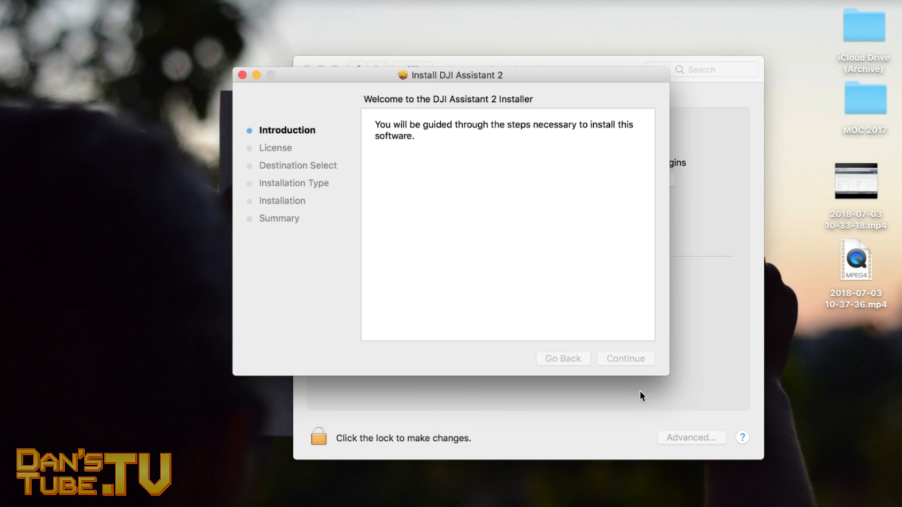
click(625, 358)
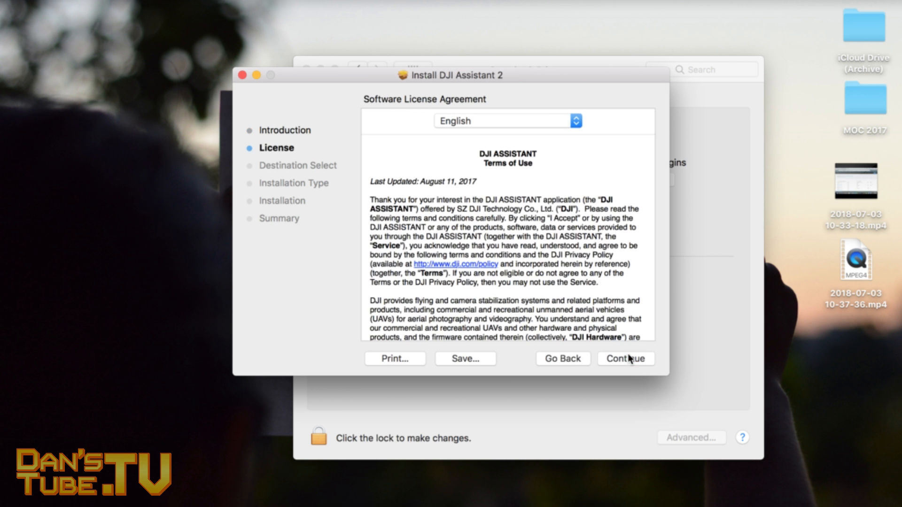
click(626, 358)
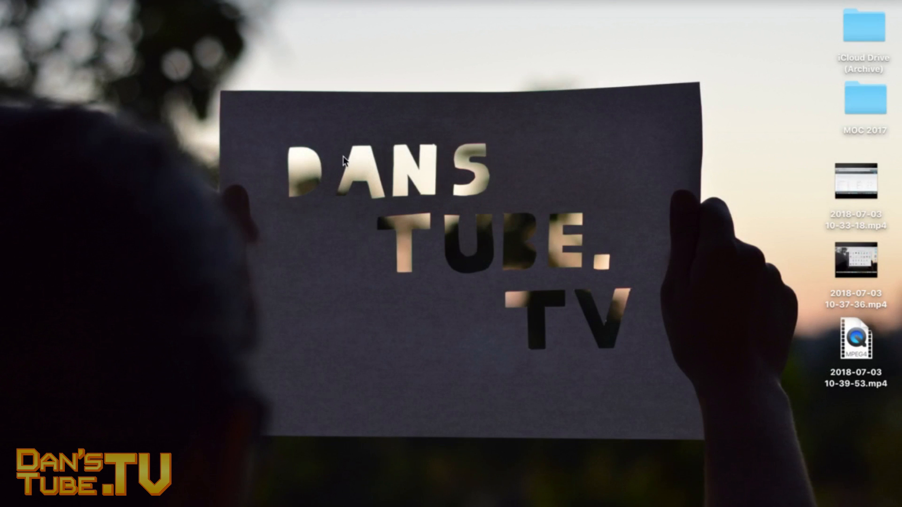
mouse_move(664, 477)
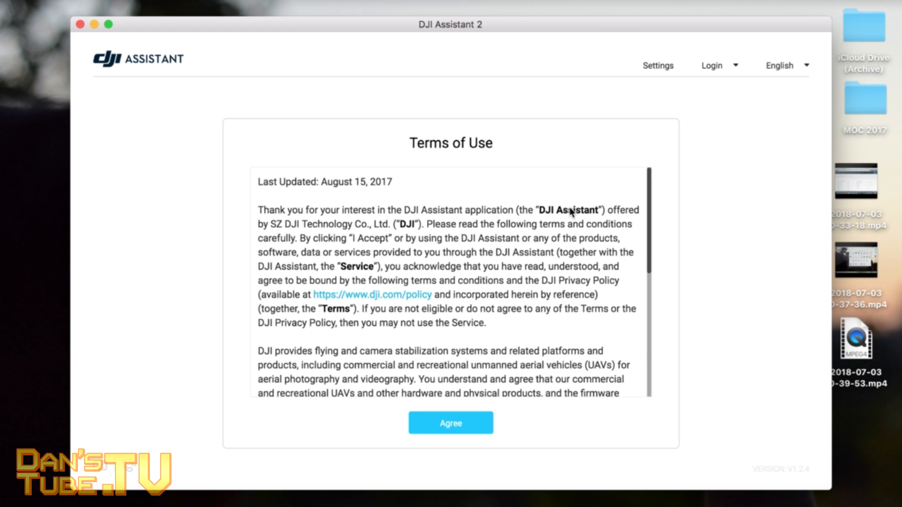
mouse_move(556, 286)
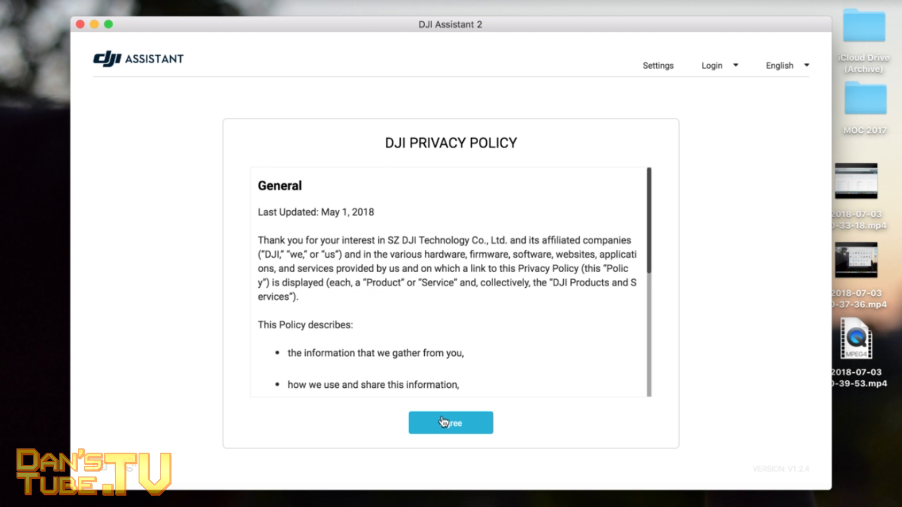
- Accept the privacy policy, data authorization and join the User Experience Improvement Program on first launch
click(450, 423)
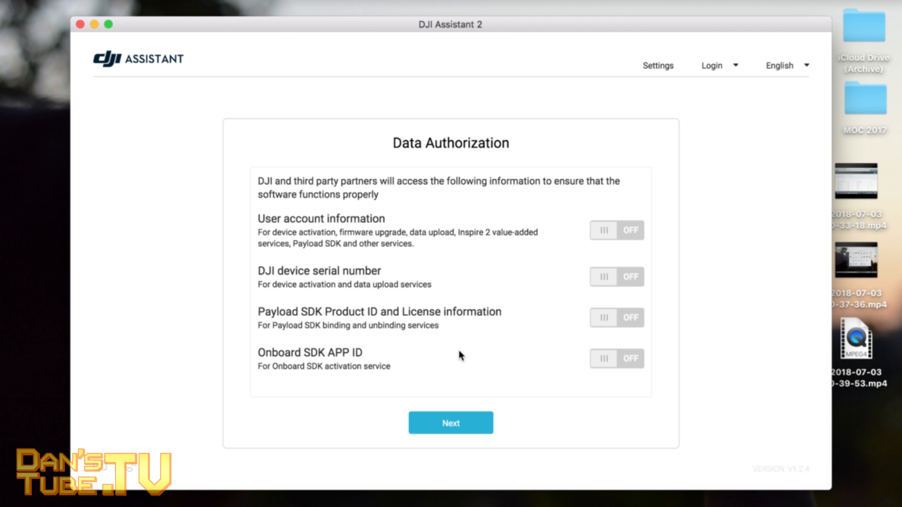
mouse_move(345, 230)
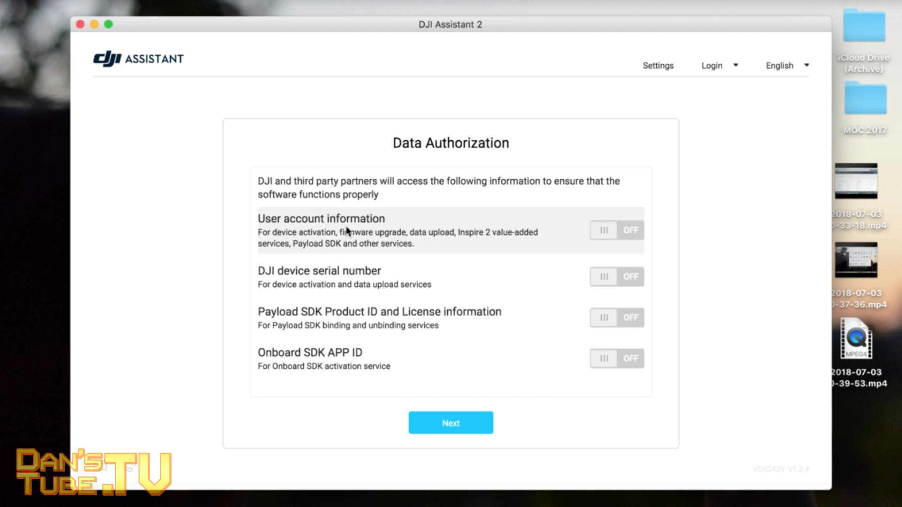
mouse_move(395, 248)
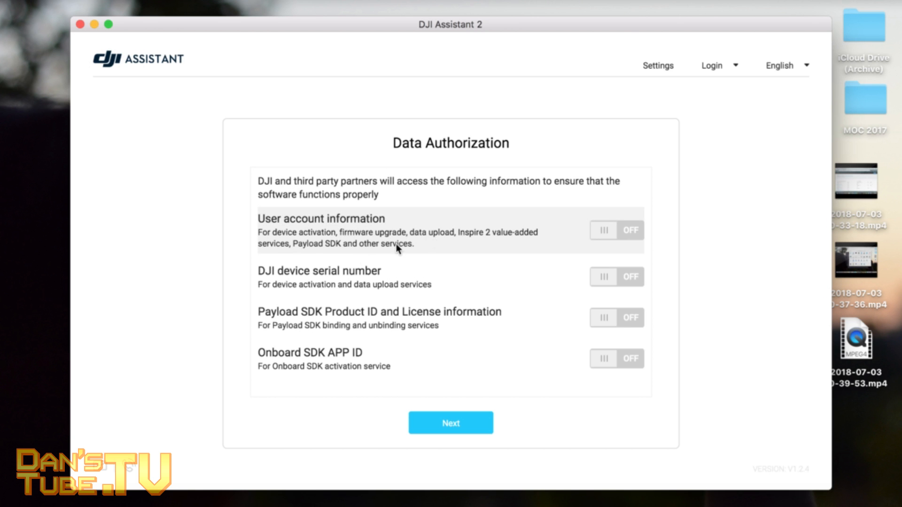
mouse_move(315, 292)
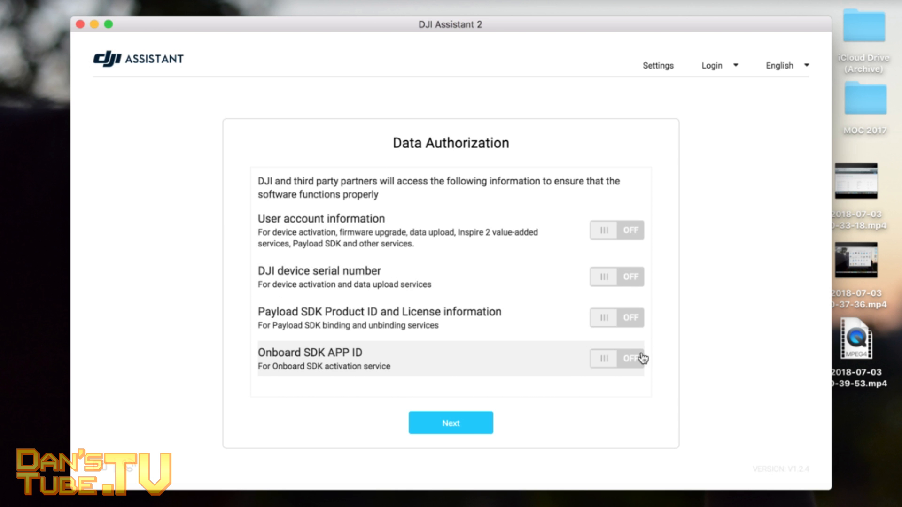
click(450, 423)
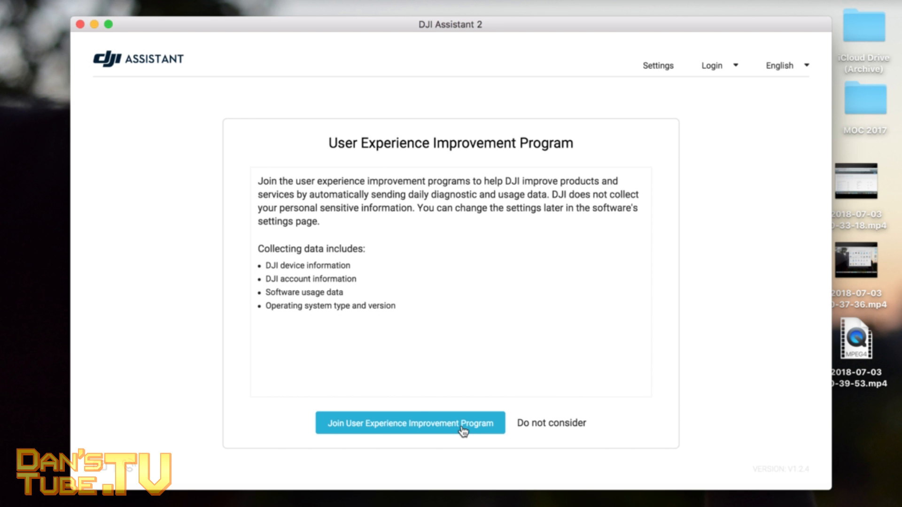
mouse_move(405, 434)
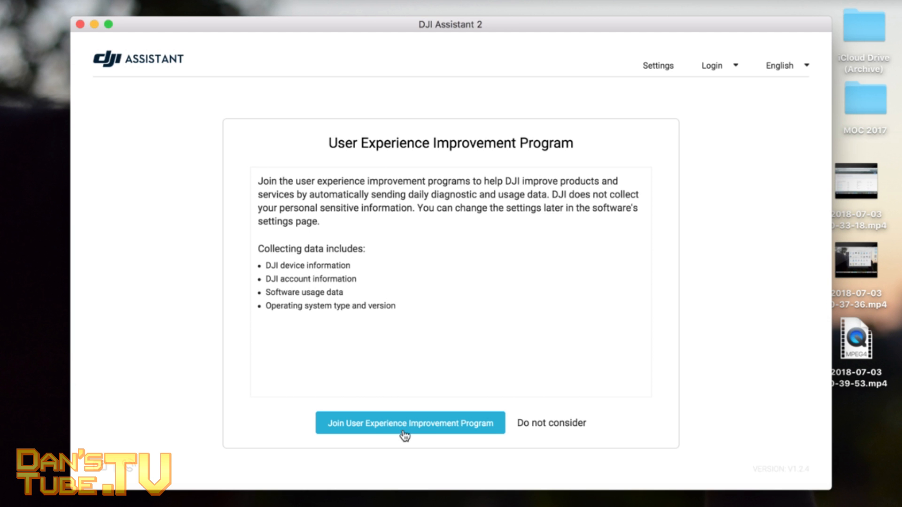
click(409, 423)
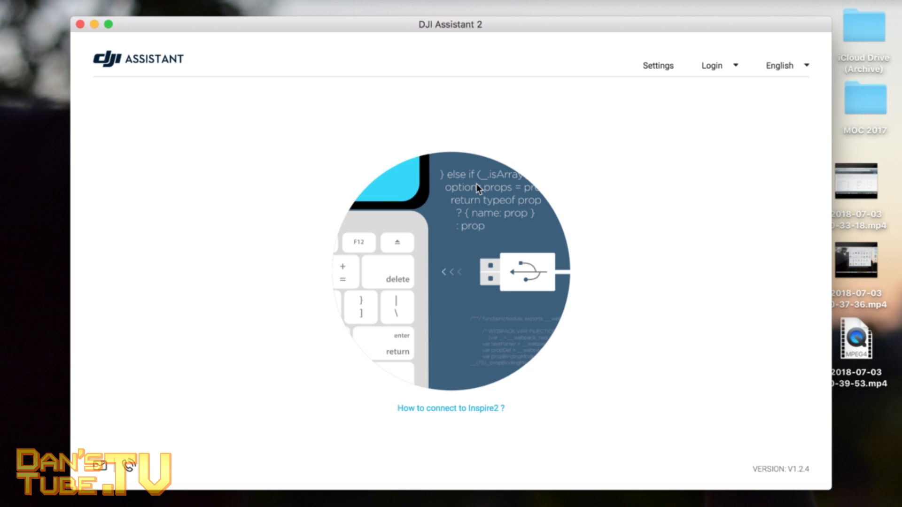
mouse_move(338, 347)
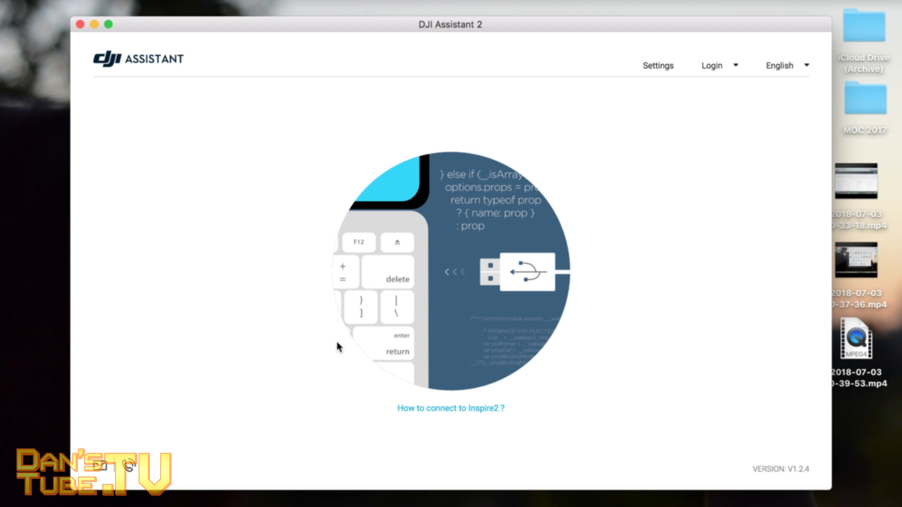
mouse_move(246, 276)
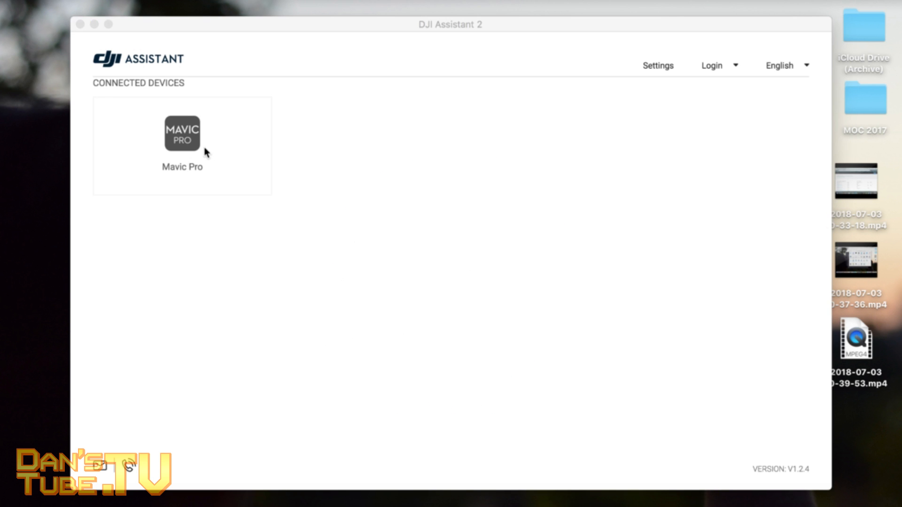
mouse_move(315, 132)
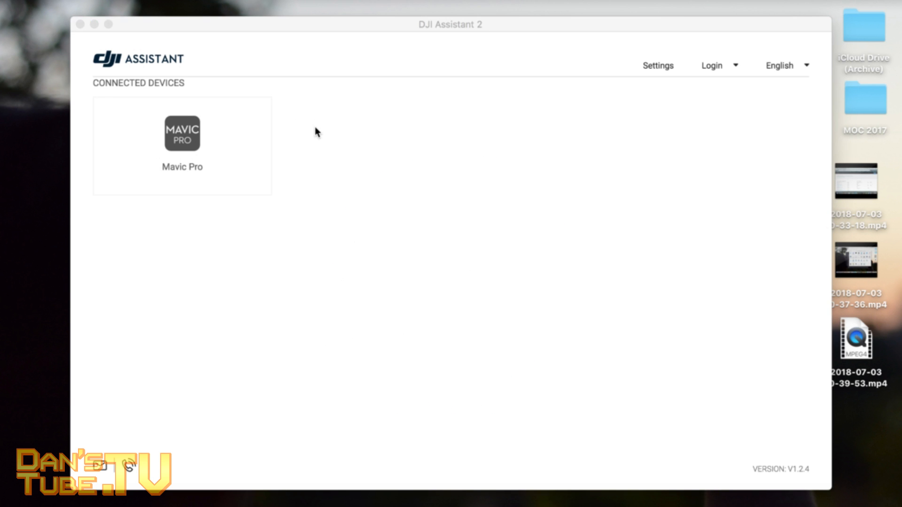
mouse_move(409, 178)
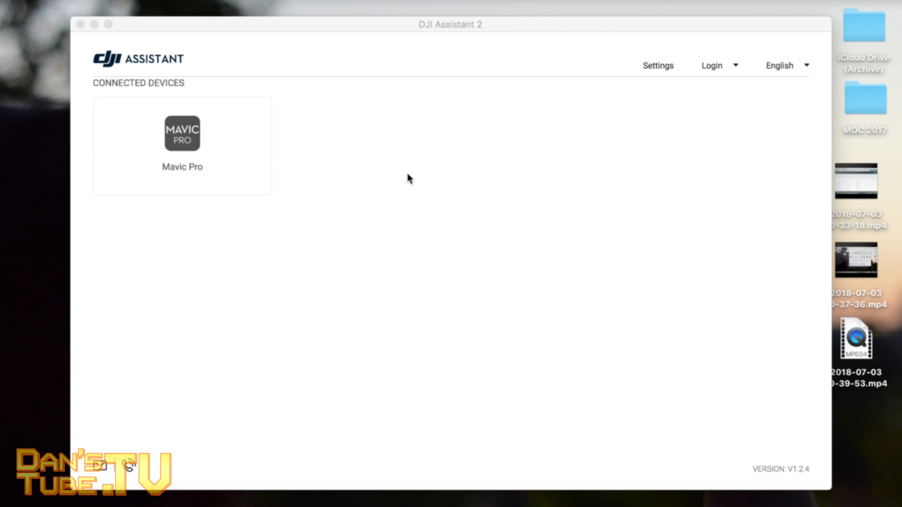
mouse_move(357, 230)
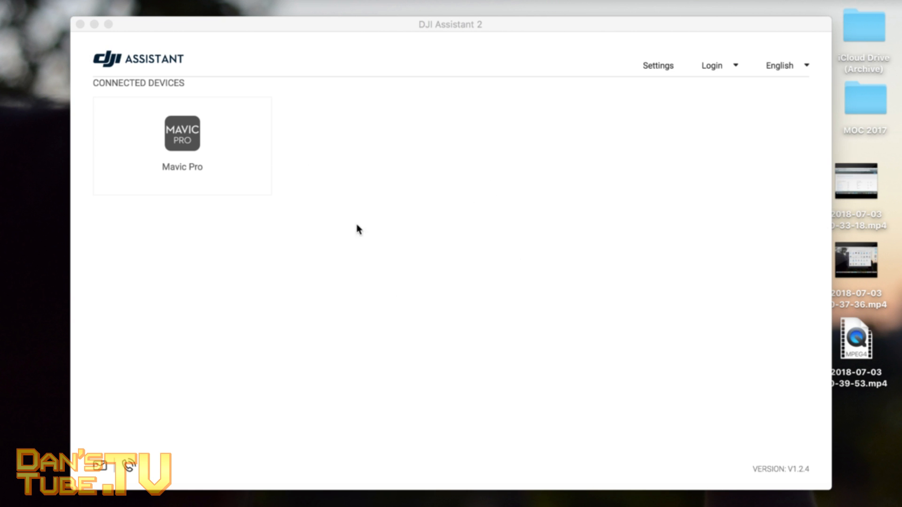
mouse_move(196, 166)
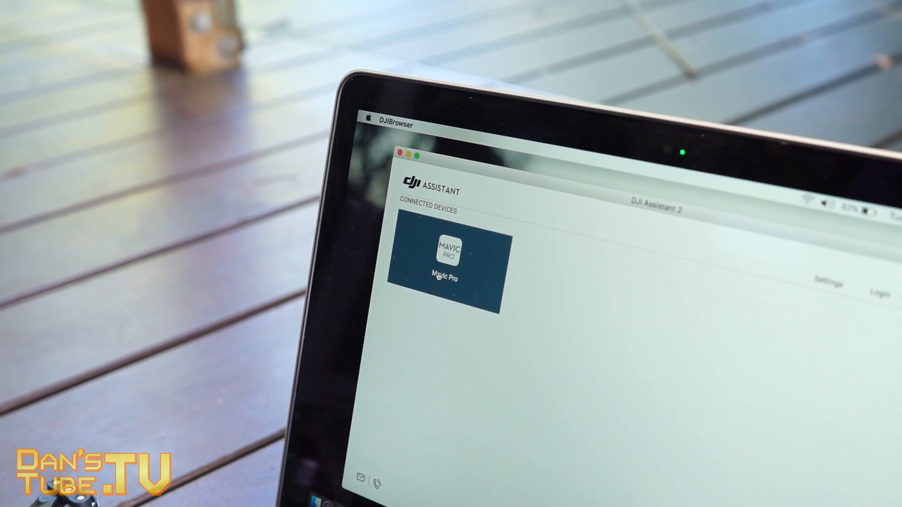
- Enter the connected Mavic Pro's management page to load its Firmware List
click(444, 265)
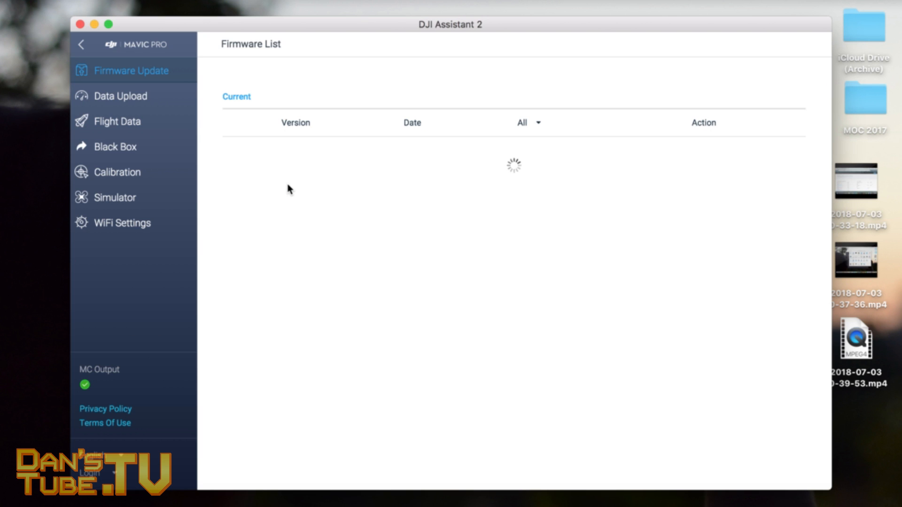
mouse_move(117, 121)
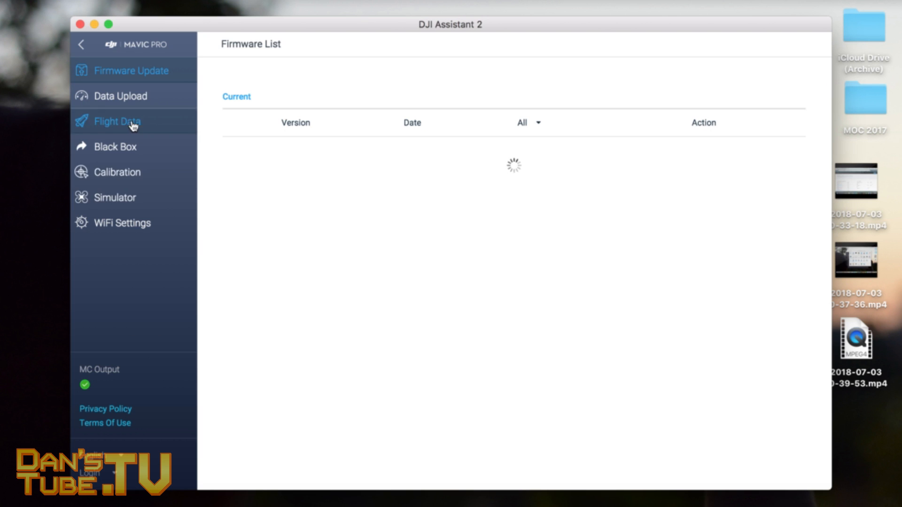
mouse_move(133, 172)
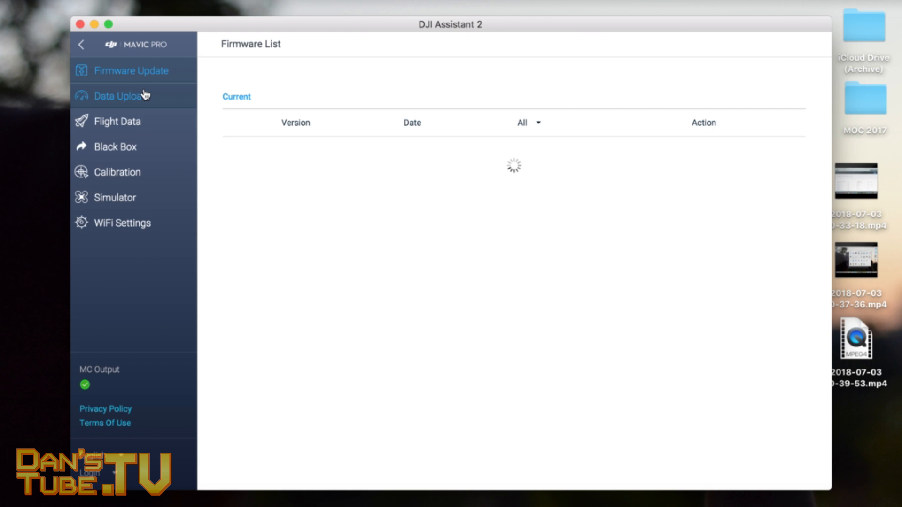
mouse_move(339, 241)
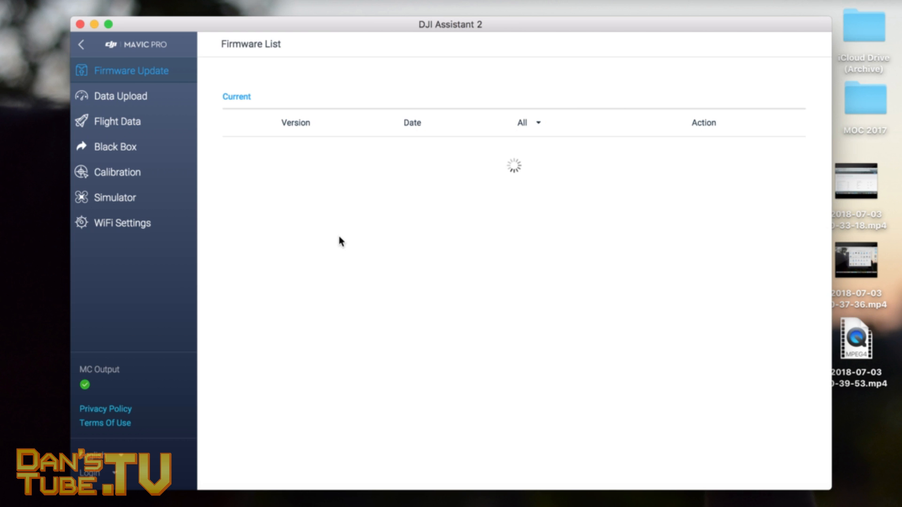
mouse_move(324, 197)
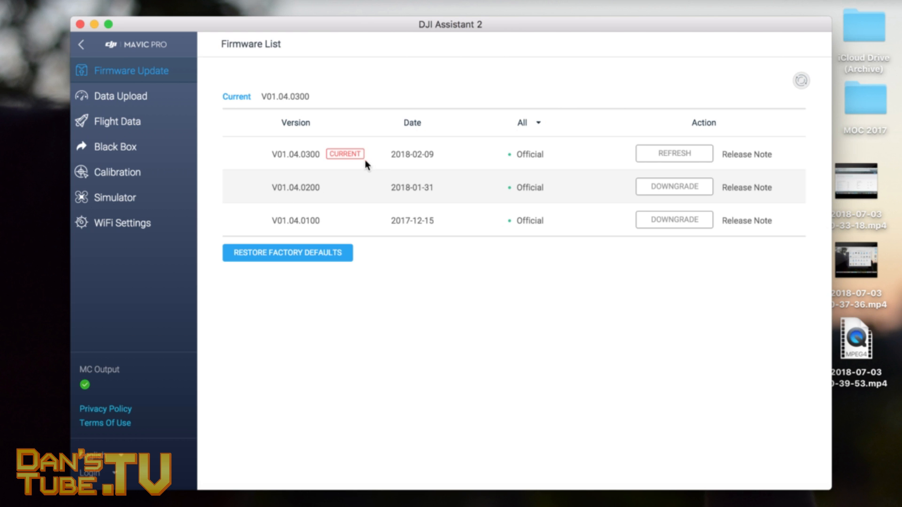
mouse_move(532, 135)
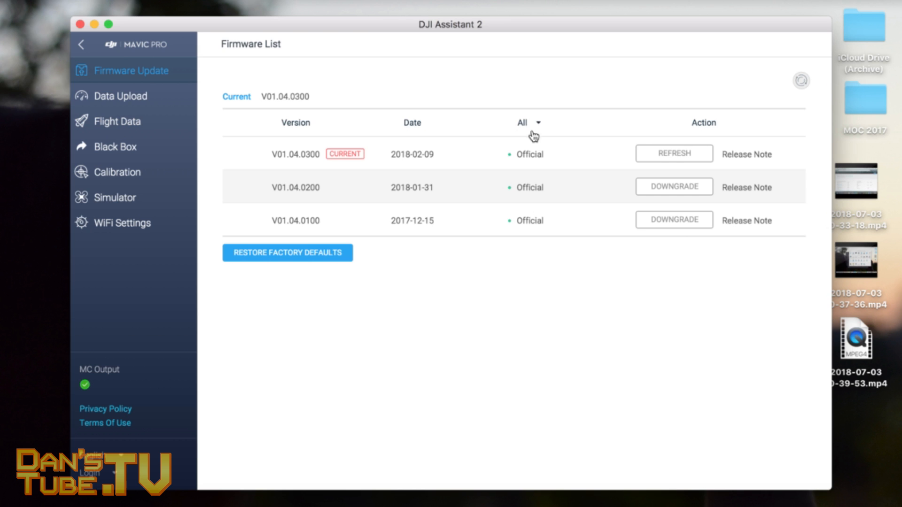
mouse_move(297, 154)
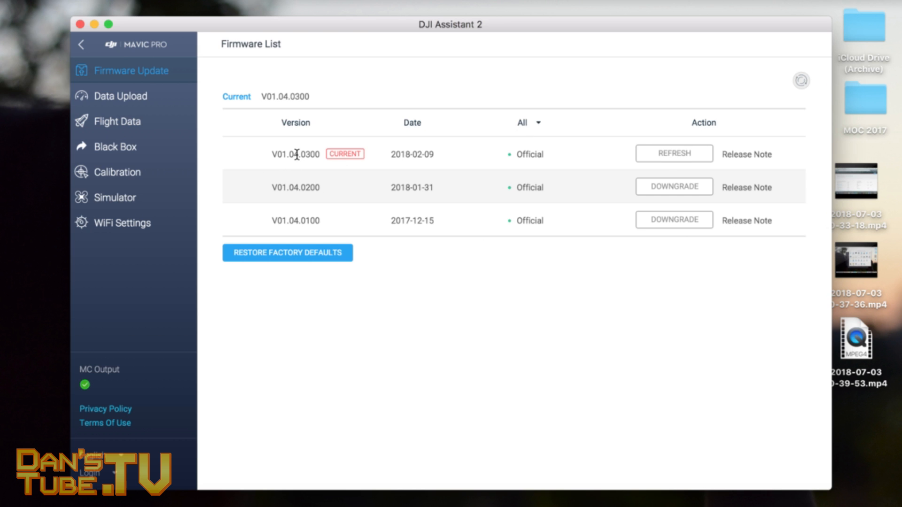
mouse_move(693, 177)
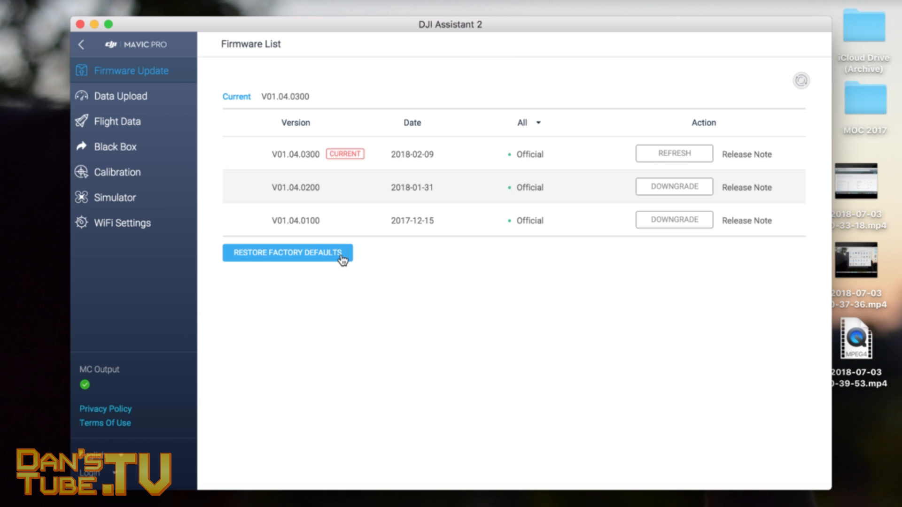
mouse_move(374, 368)
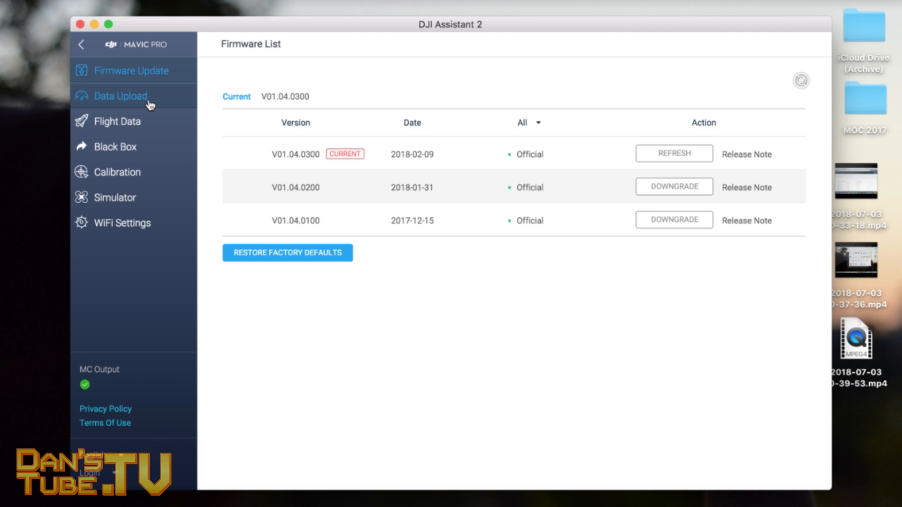
- Browse the Flight Data section, dismissing its flight record notice, and the Black Box section
click(118, 121)
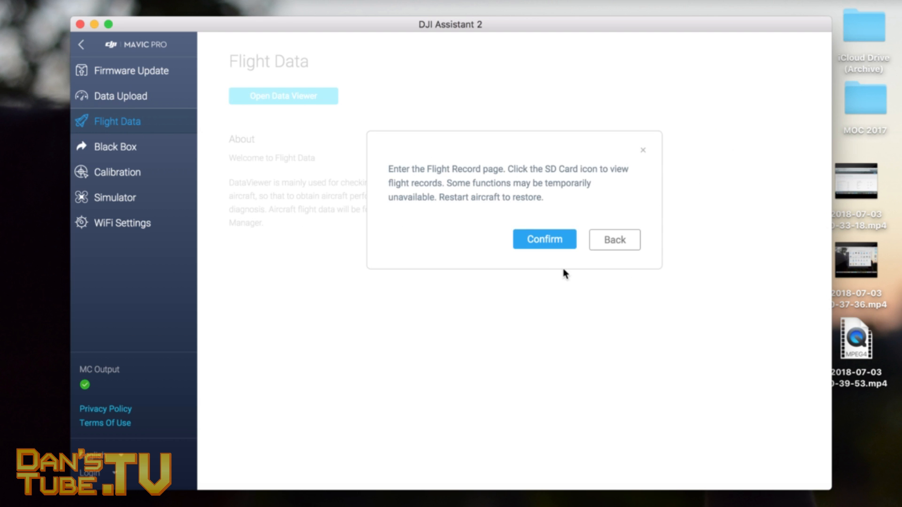
click(543, 239)
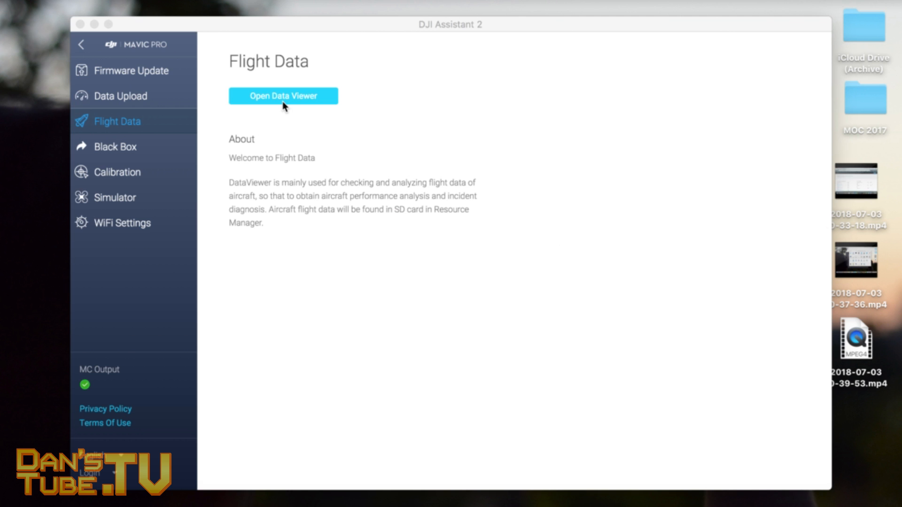
click(282, 95)
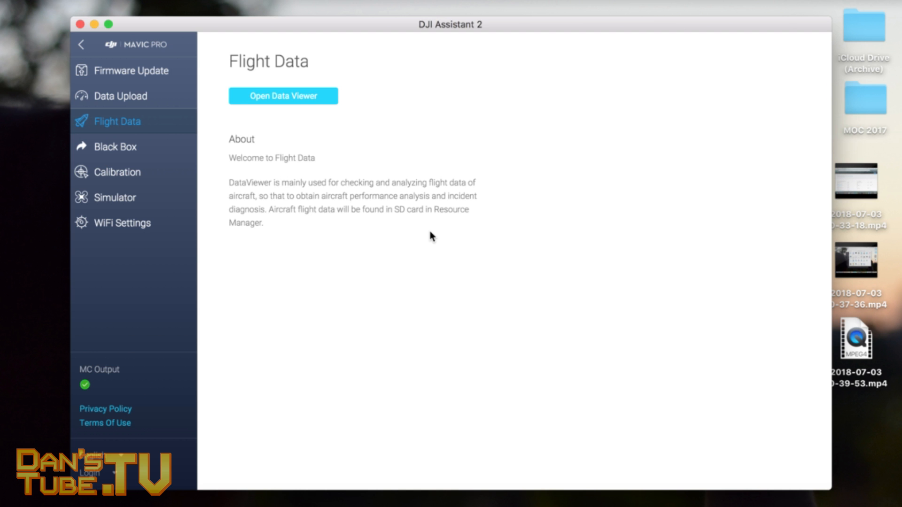
mouse_move(121, 160)
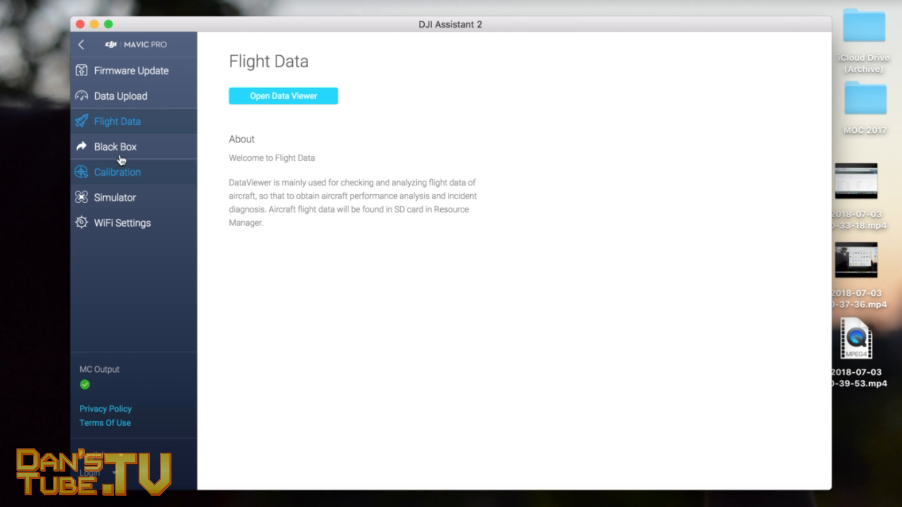
click(120, 96)
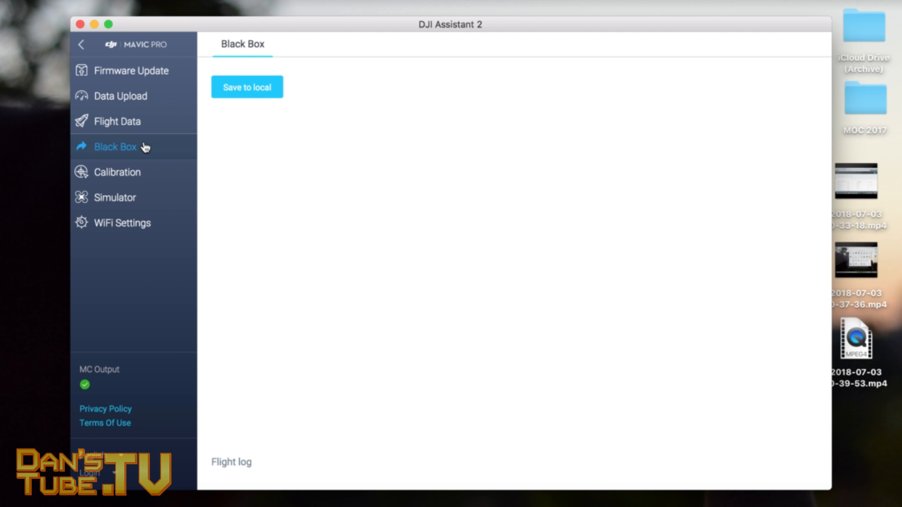
- Revisit Flight Data, dismiss the notice again, and return to the Black Box flight log export page
click(118, 121)
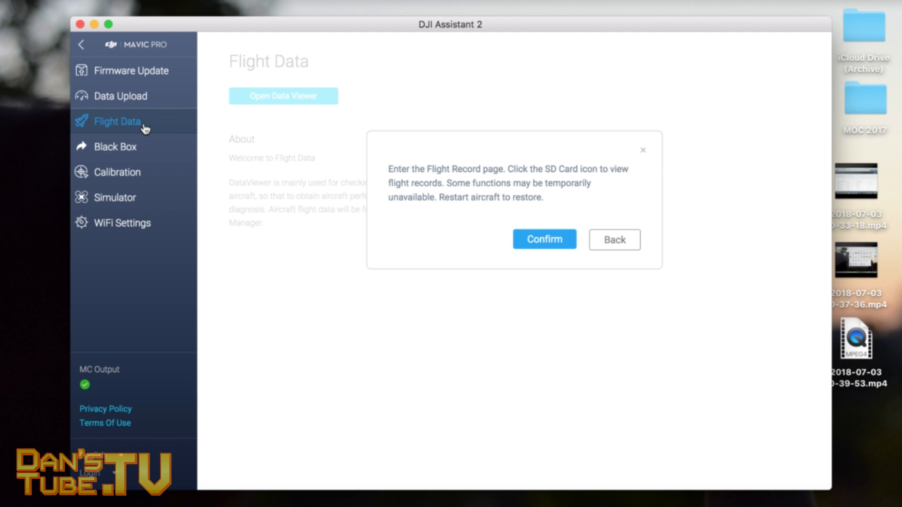
click(543, 239)
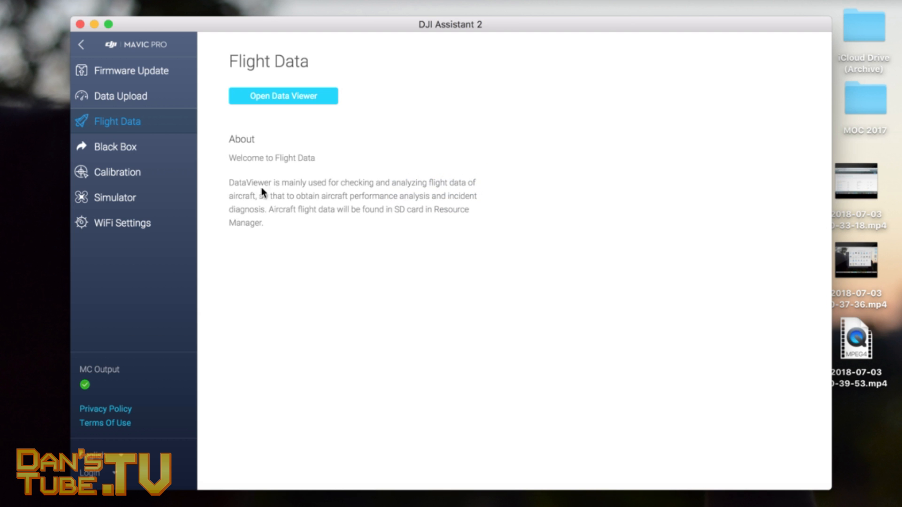
click(115, 146)
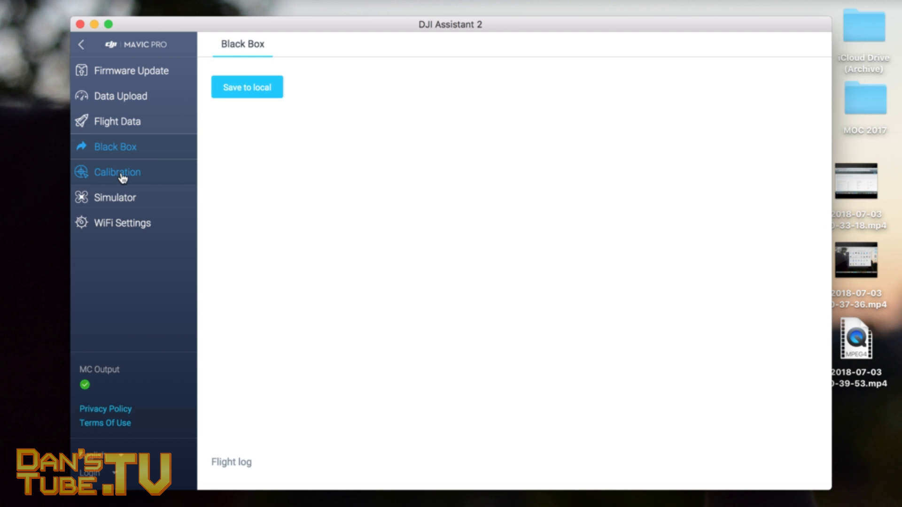
- View the Calibration tutorial, then return to the Firmware List with its three versions
click(117, 172)
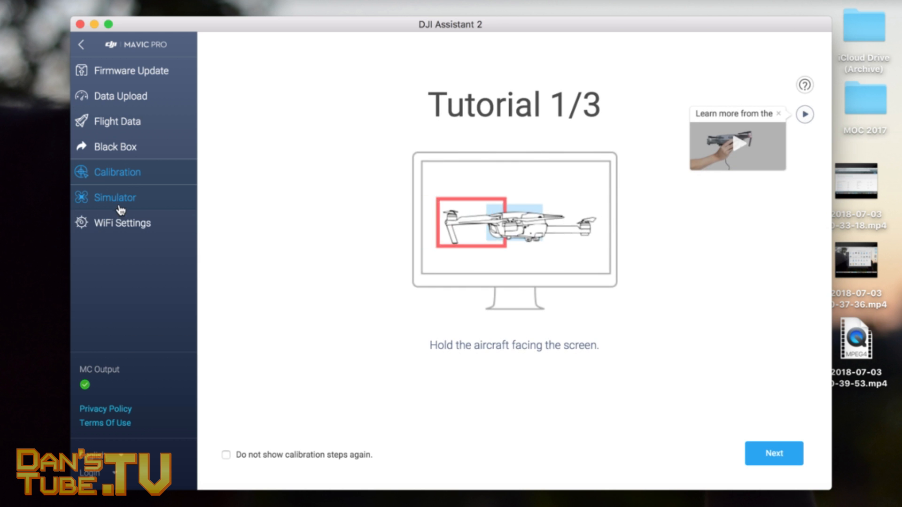
click(132, 71)
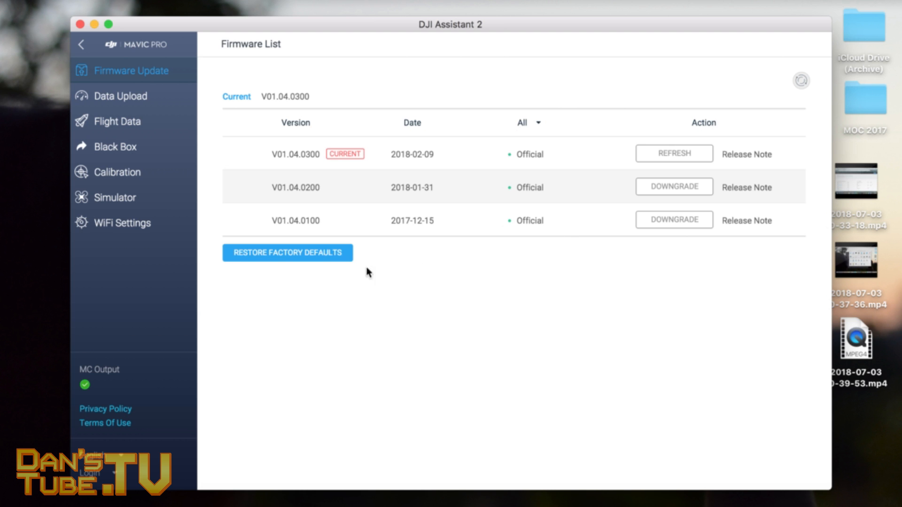
- Restore the Mavic Pro to factory defaults, confirm, and acknowledge the 100% success
click(287, 253)
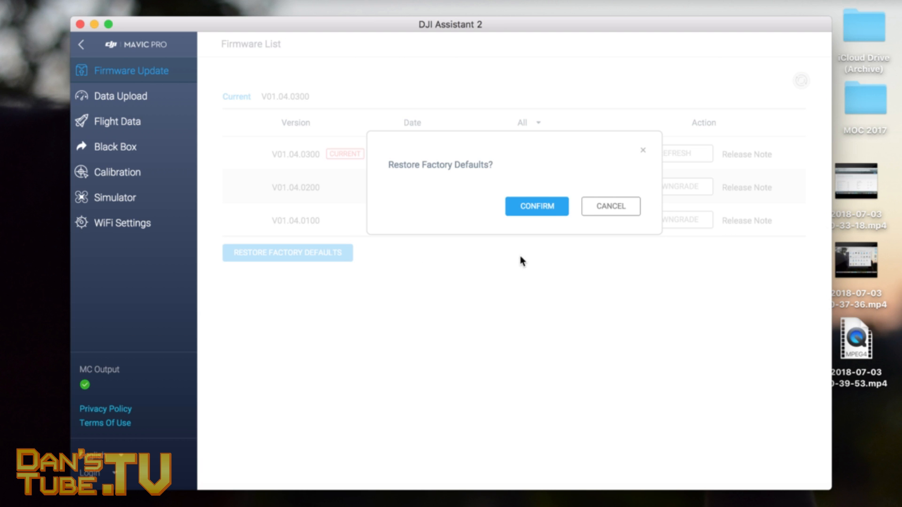
click(536, 206)
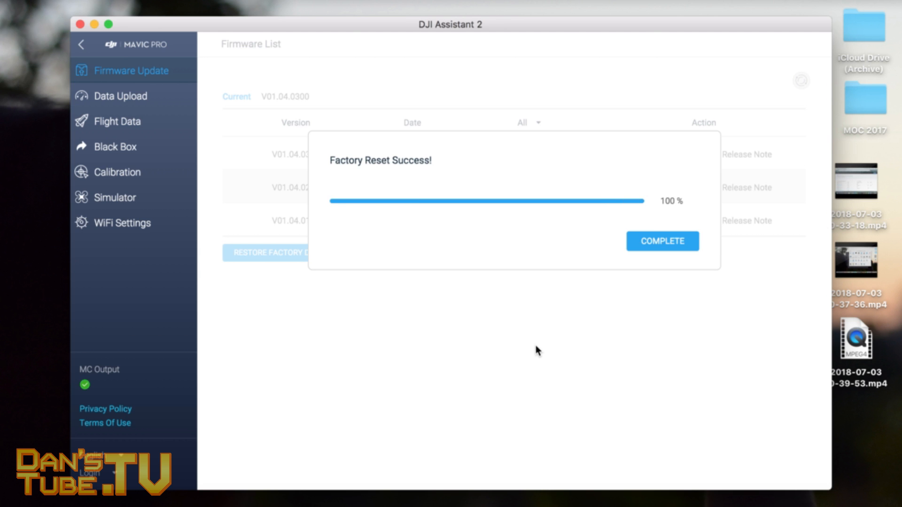
click(662, 241)
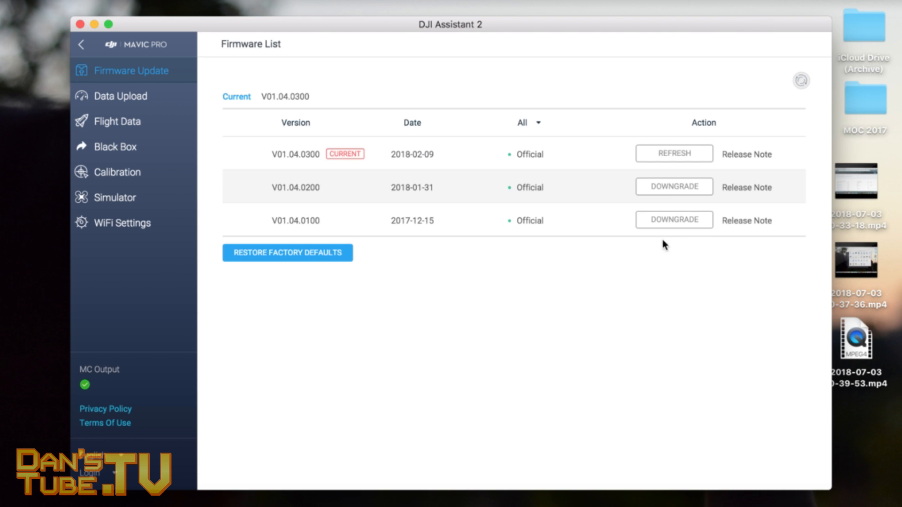
mouse_move(248, 301)
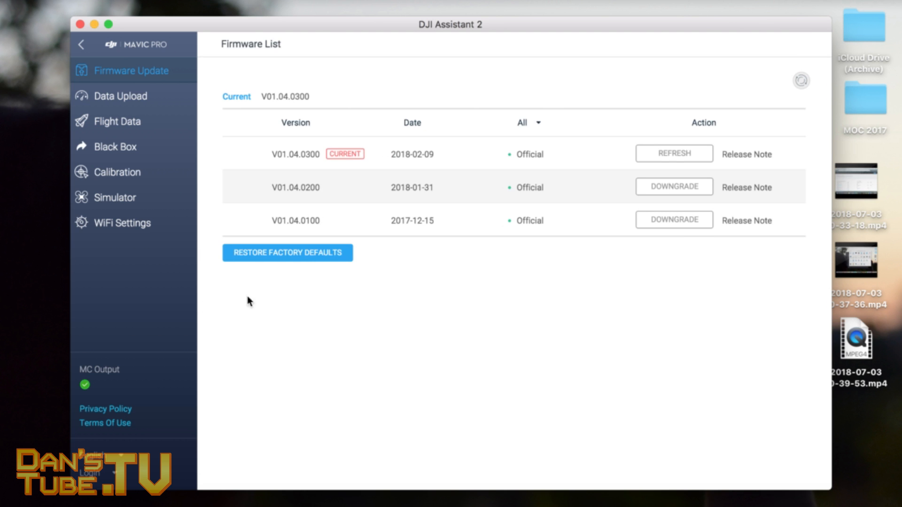
mouse_move(529, 237)
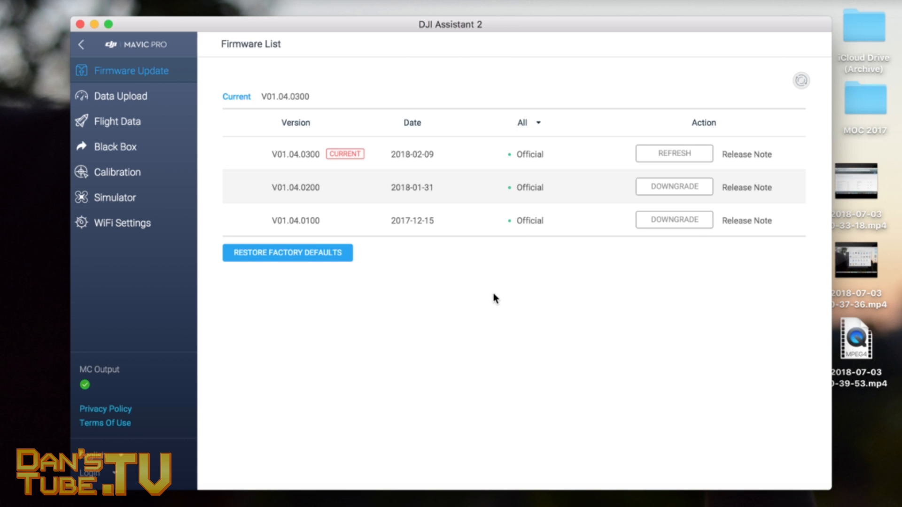
mouse_move(649, 198)
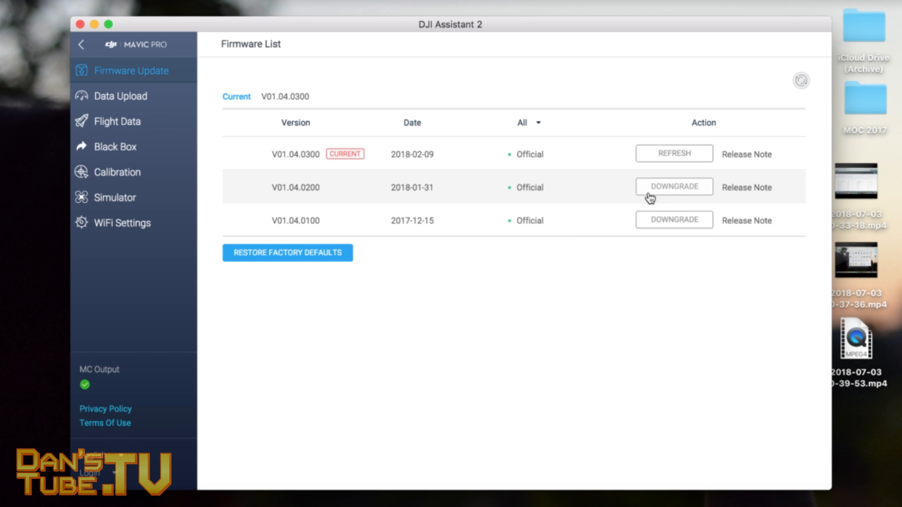
mouse_move(666, 197)
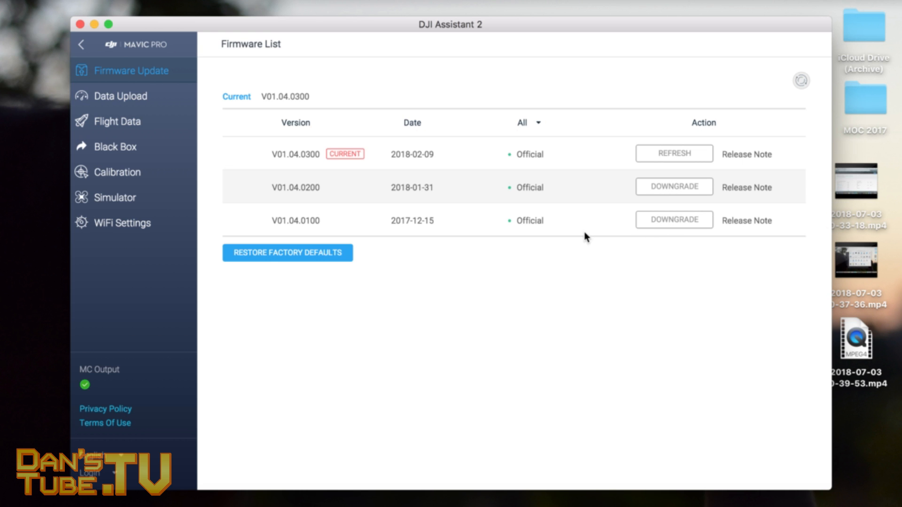
mouse_move(676, 242)
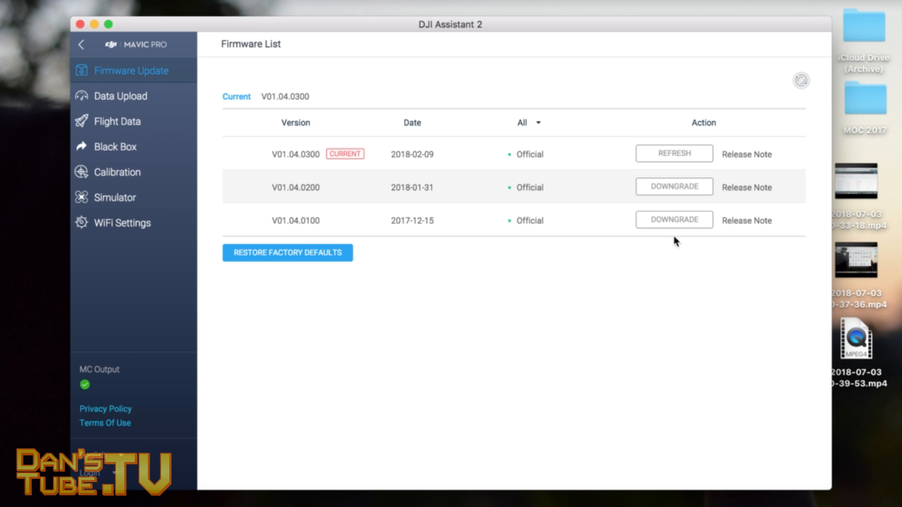
mouse_move(488, 463)
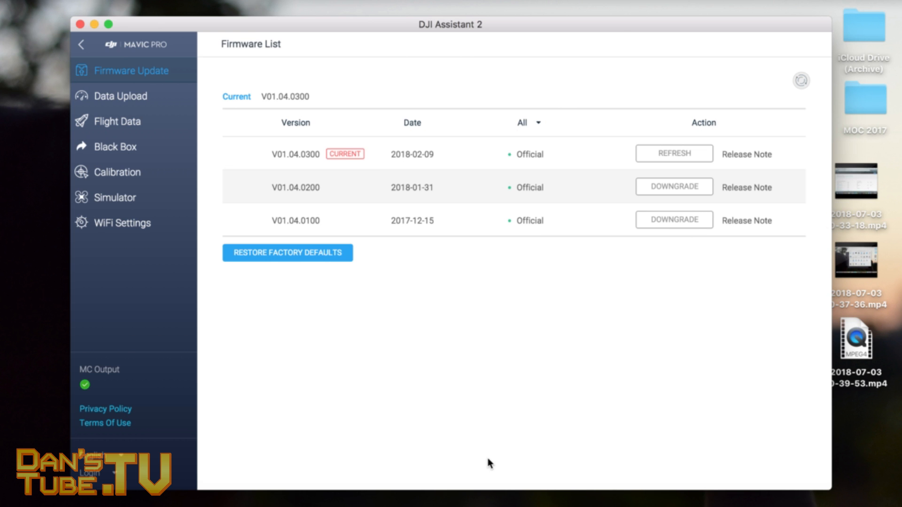
mouse_move(555, 426)
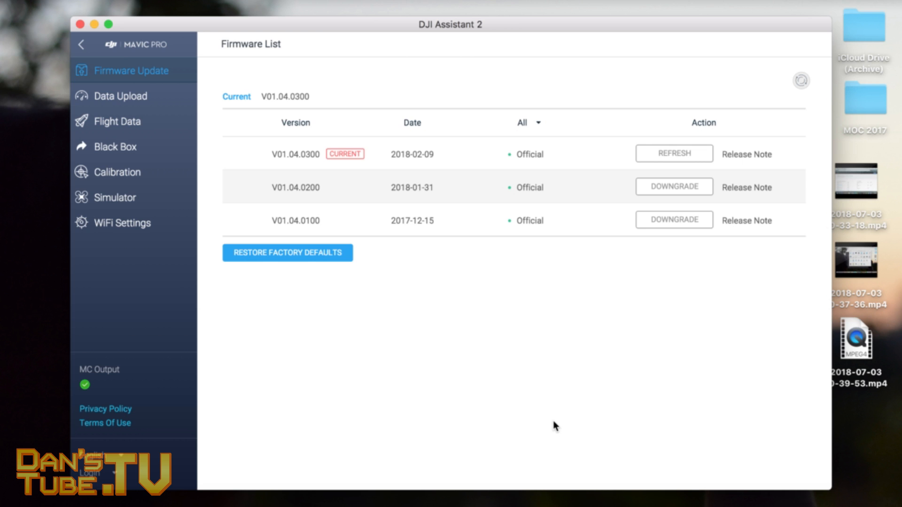
mouse_move(298, 291)
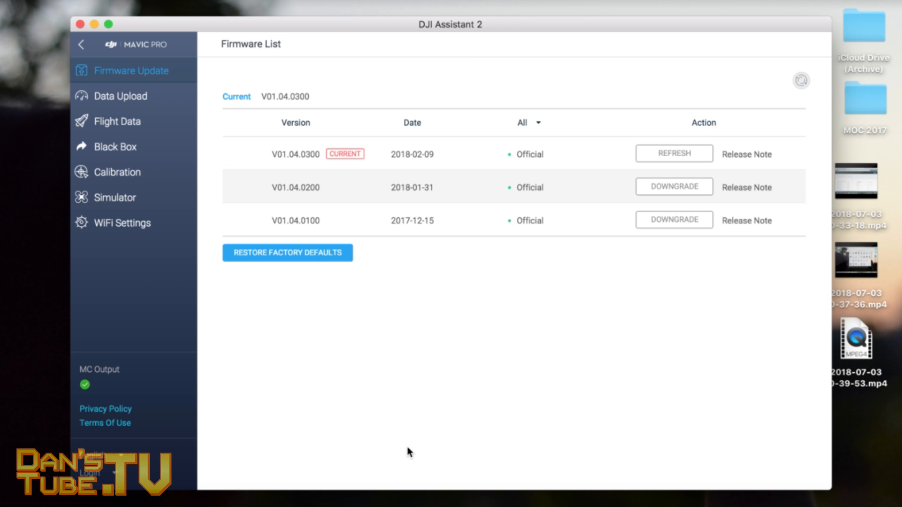
mouse_move(442, 369)
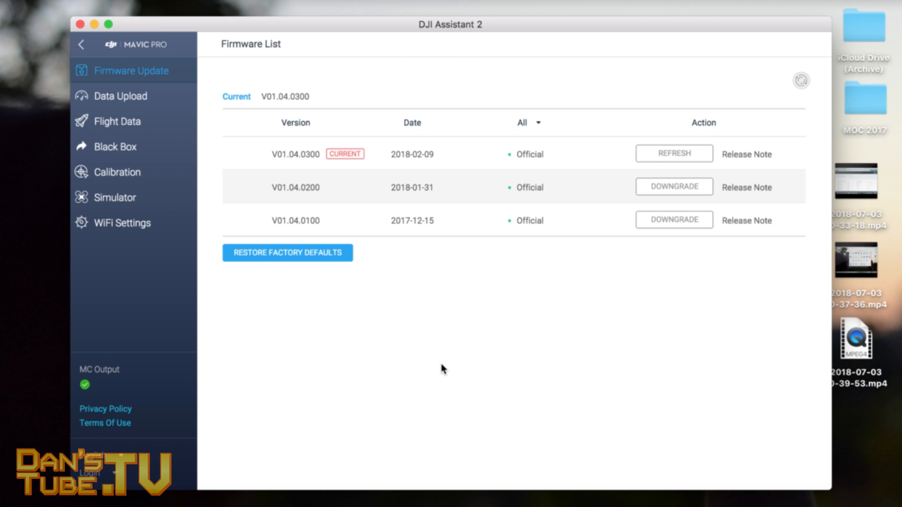